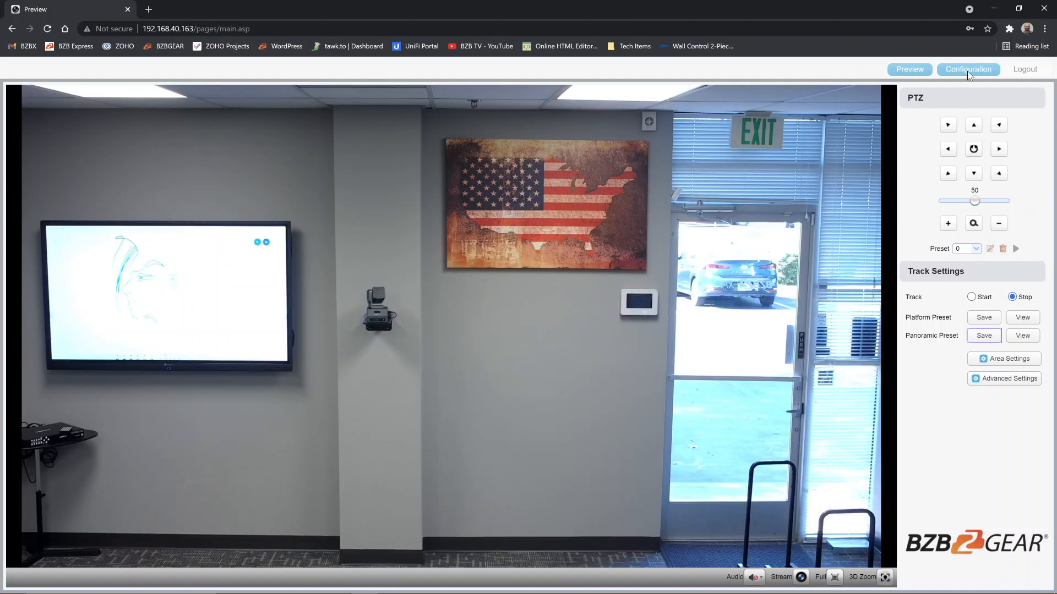
# Browse the configuration pages (multicast, video image, exposure) and return to the live preview.
pyautogui.click(967, 69)
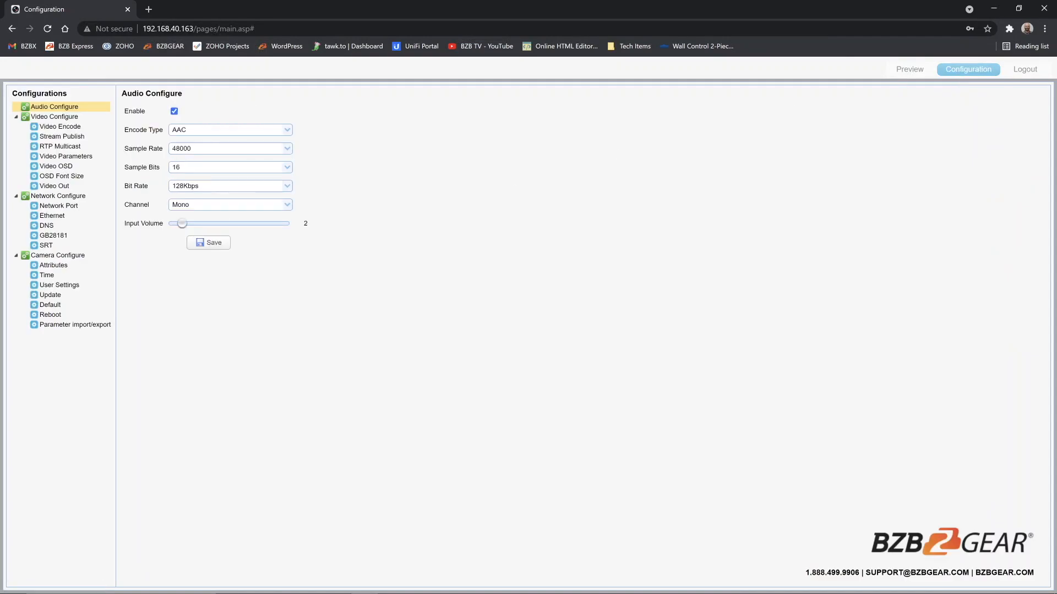
pyautogui.click(60, 147)
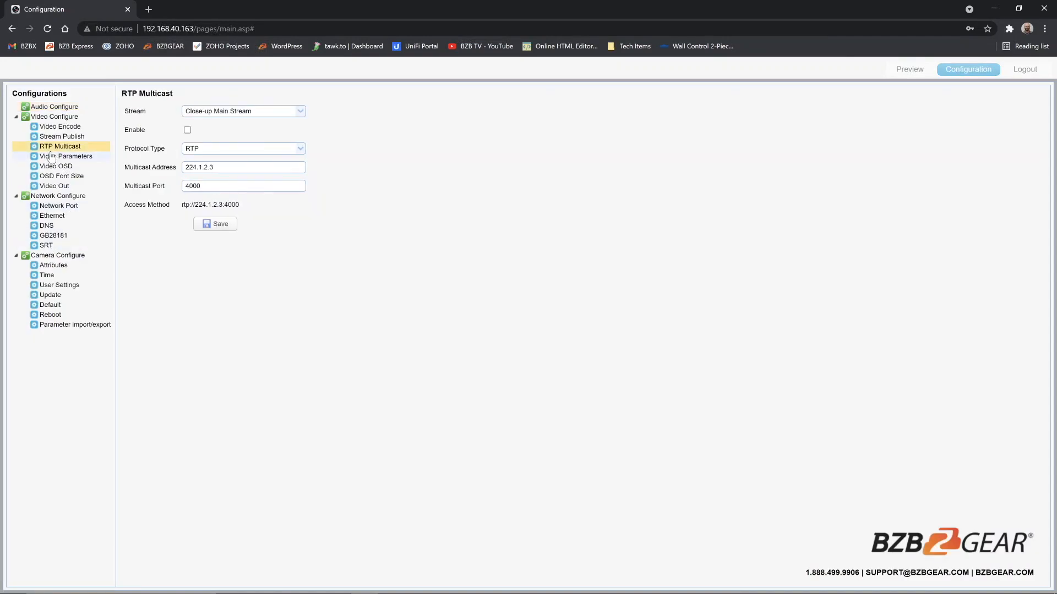
pyautogui.click(65, 155)
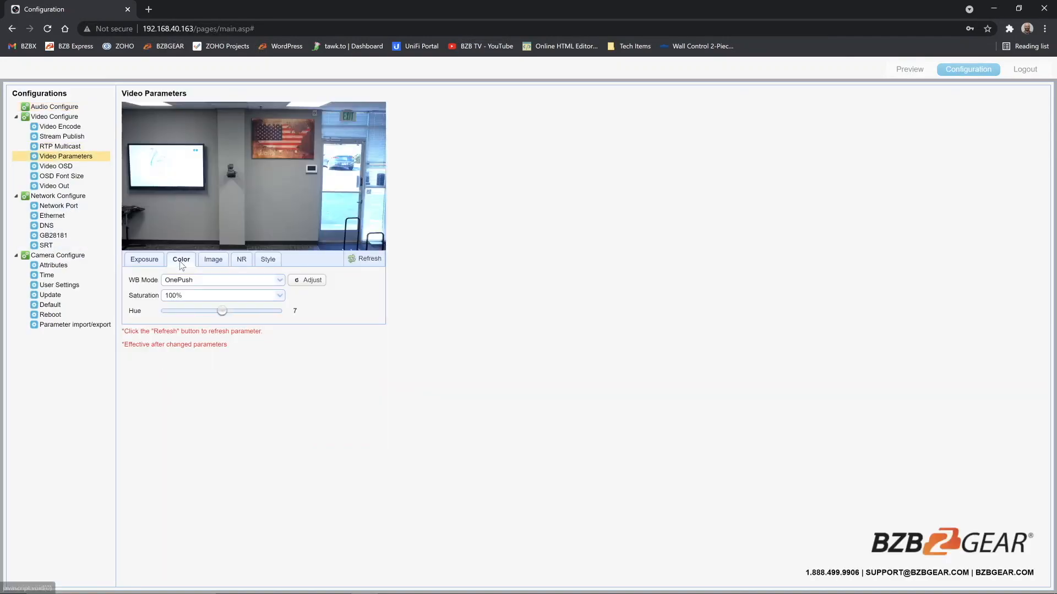
pyautogui.click(145, 260)
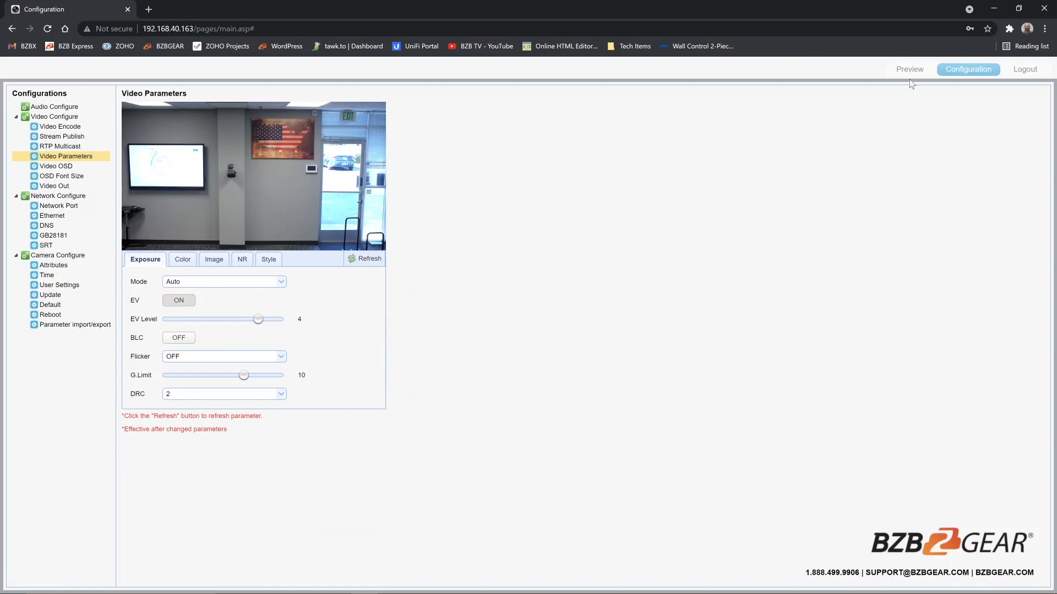
pyautogui.click(909, 68)
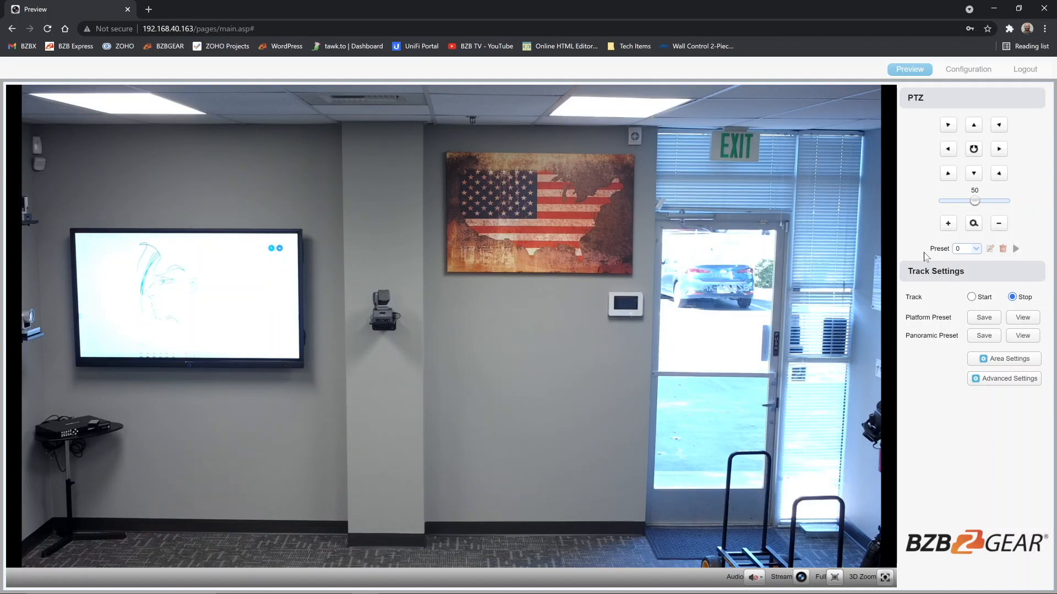
pyautogui.moveTo(939, 214)
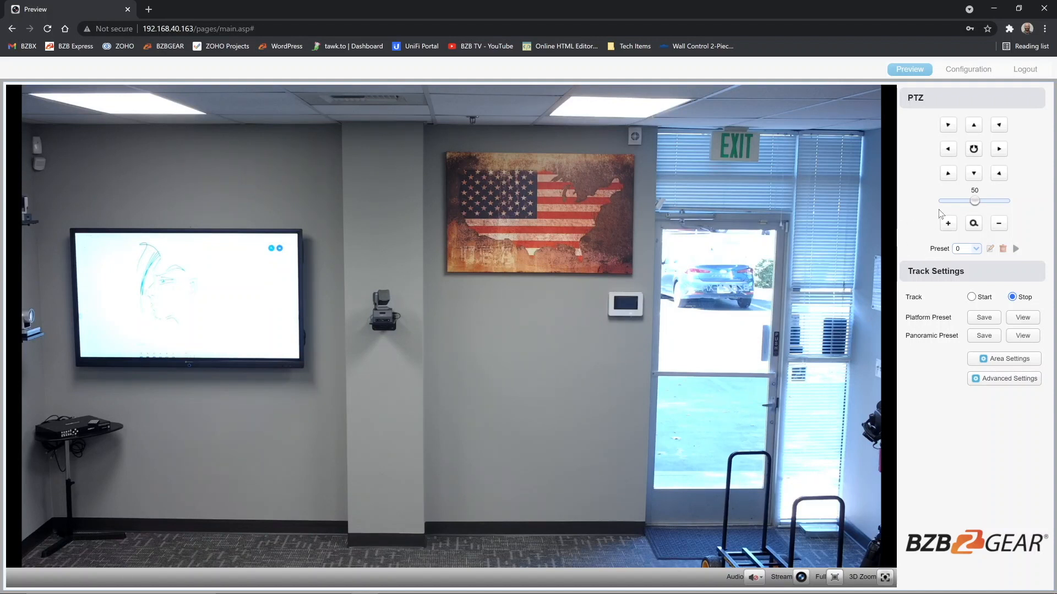
pyautogui.moveTo(337, 330)
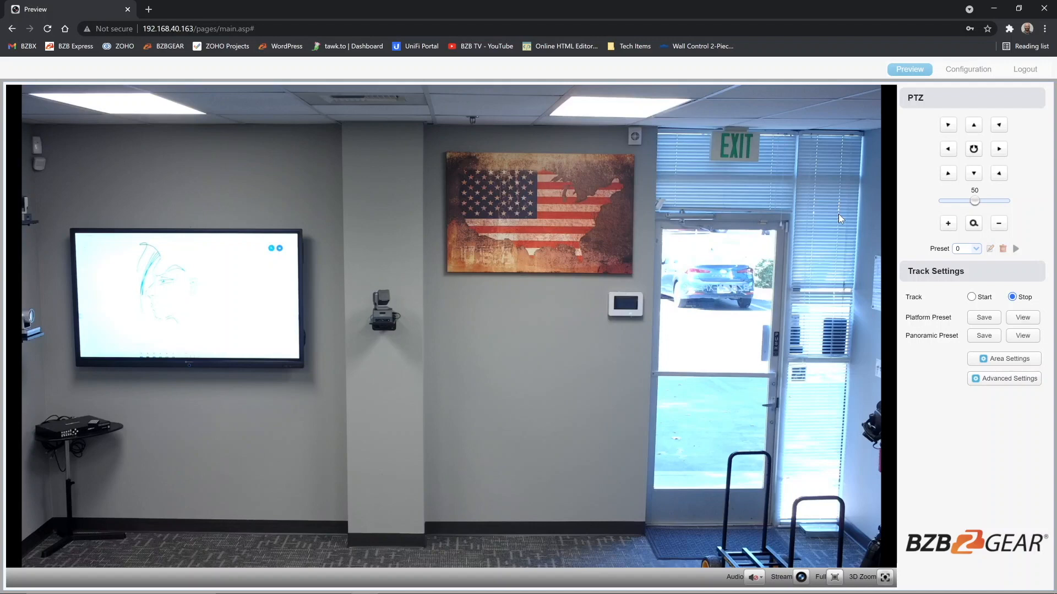
# Zoom in on the wall with the display, flag and exit door, then back to the wide shot.
pyautogui.click(948, 224)
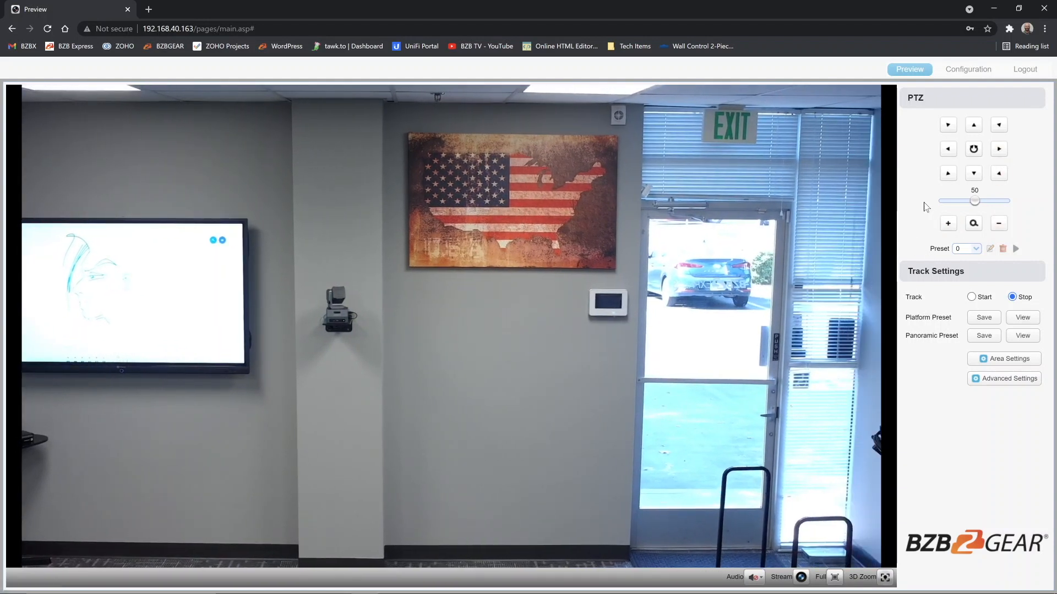
pyautogui.click(947, 148)
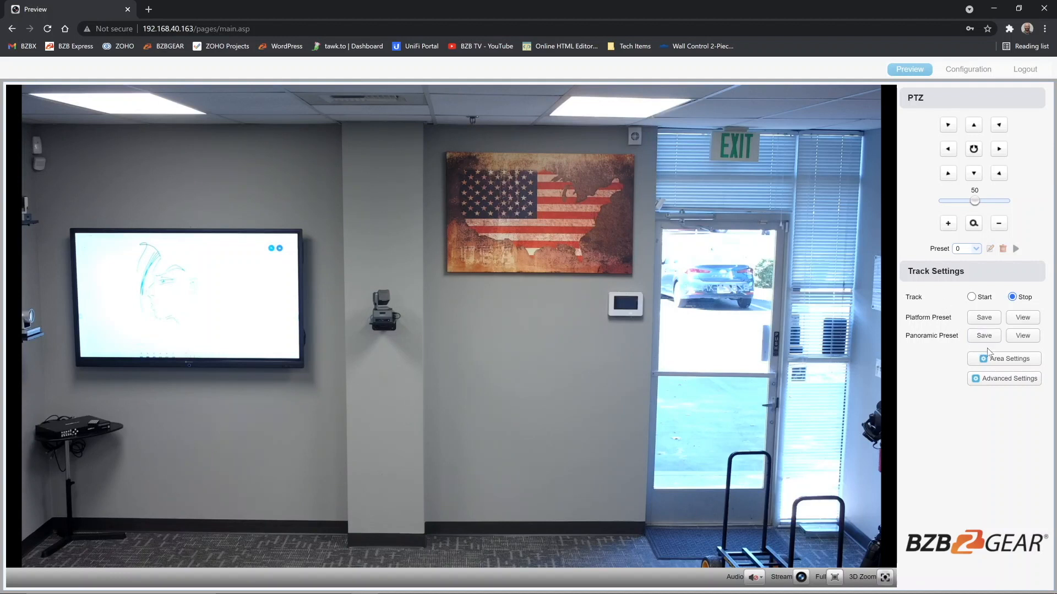
# Save the wide framing as the panoramic preset, then zoom and tilt closer on the flag wall at lower speed.
pyautogui.click(1022, 335)
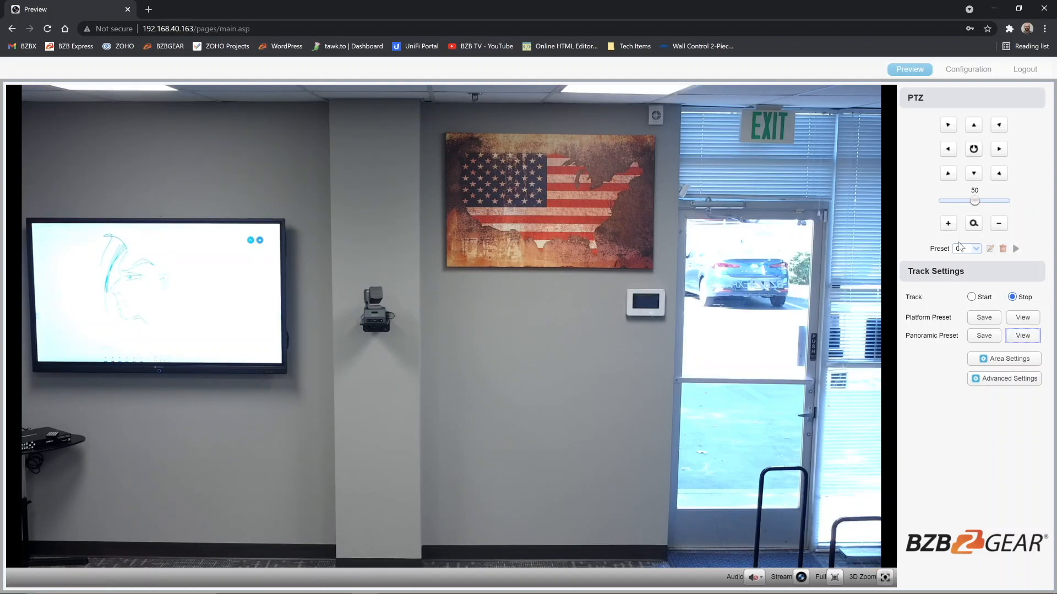
pyautogui.click(948, 224)
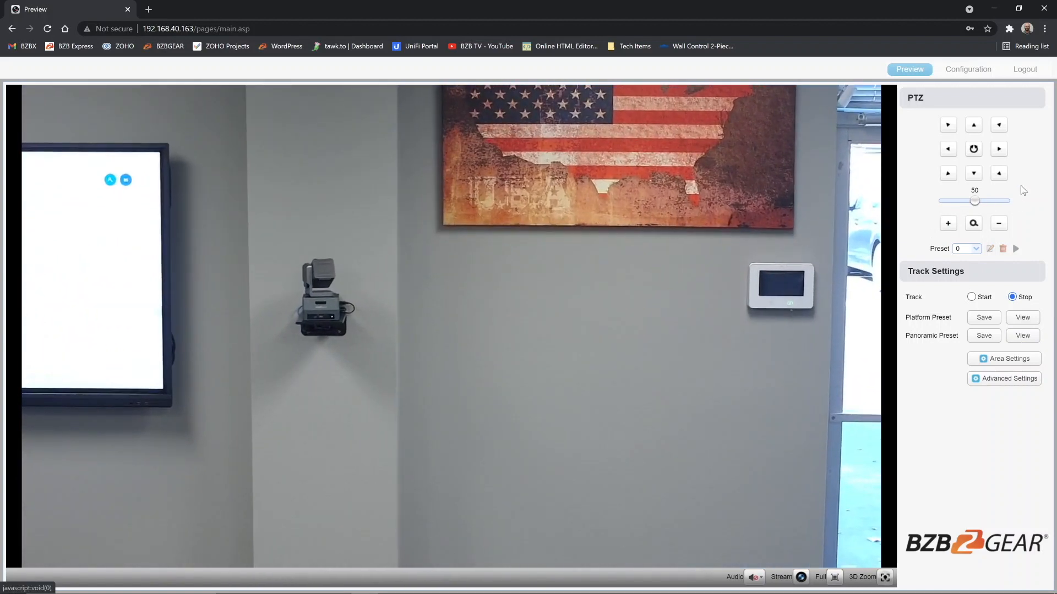
pyautogui.click(973, 173)
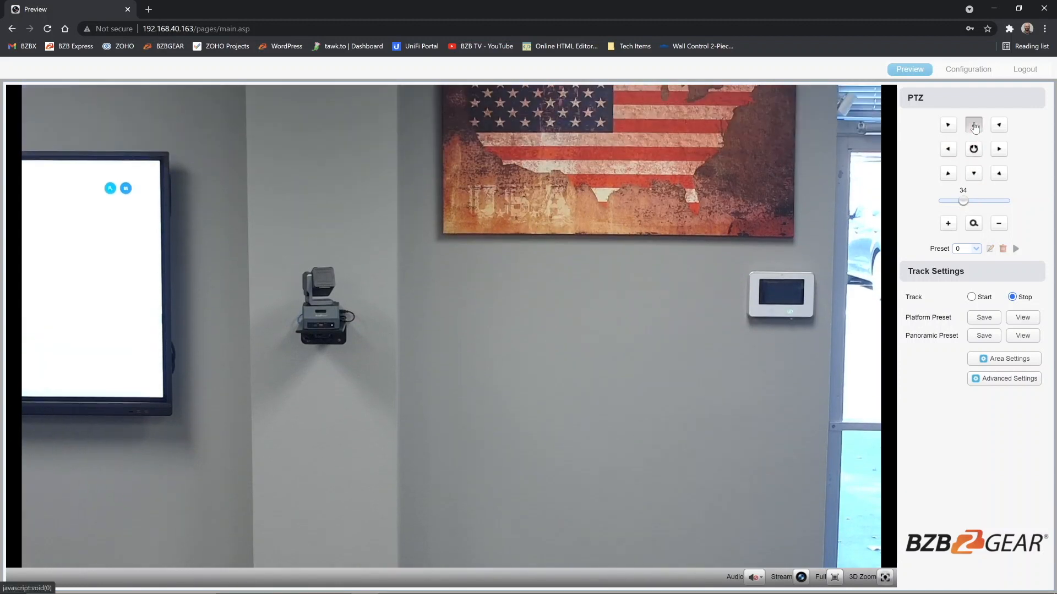
pyautogui.click(973, 174)
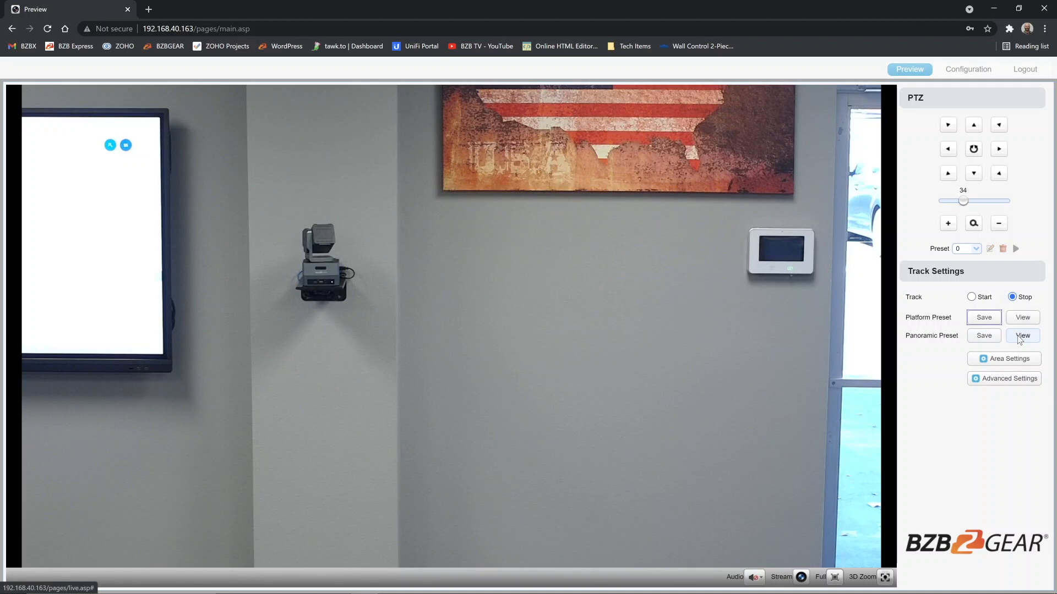
# Recall the saved panoramic framing and bring up the tracking Area Settings.
pyautogui.click(1022, 336)
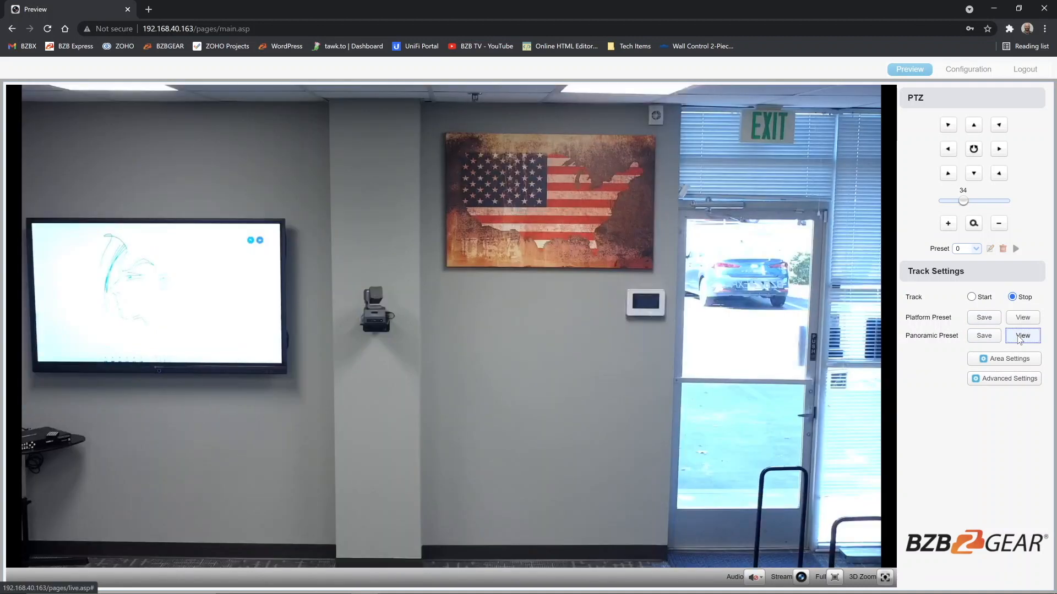
pyautogui.moveTo(909, 310)
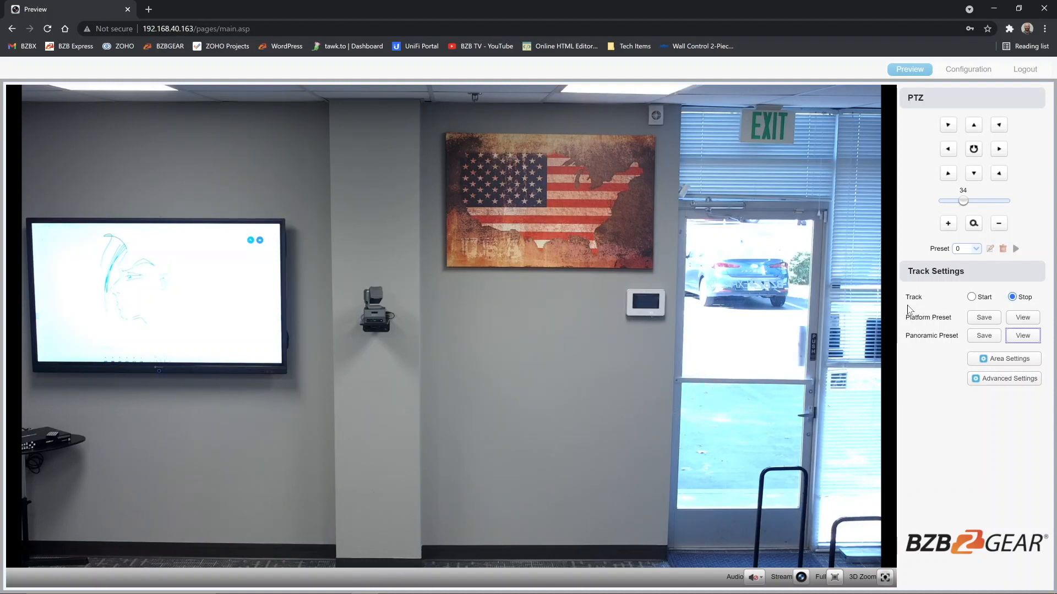
pyautogui.moveTo(968, 376)
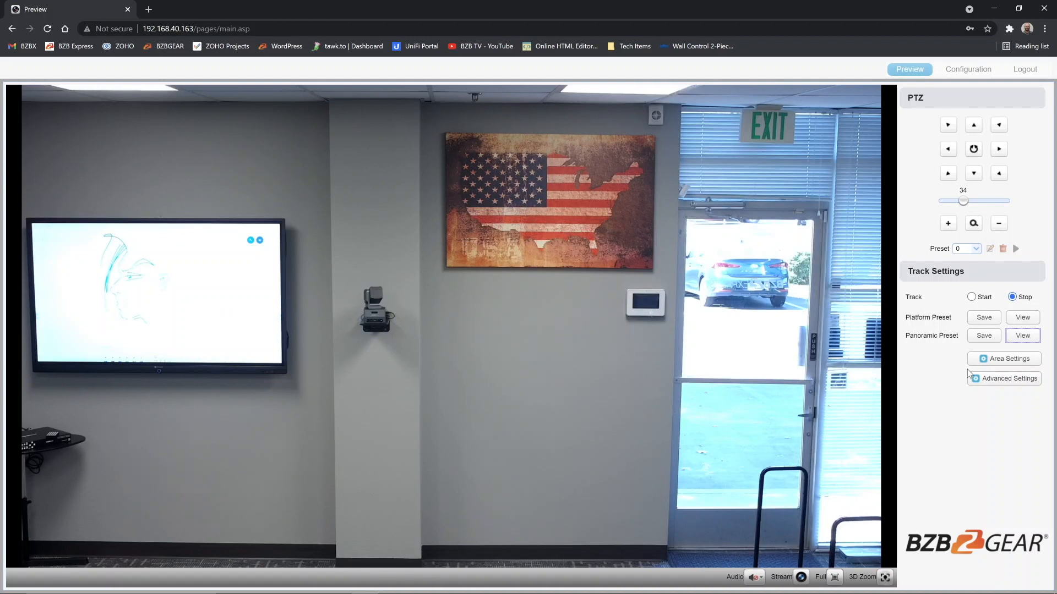
pyautogui.click(1004, 359)
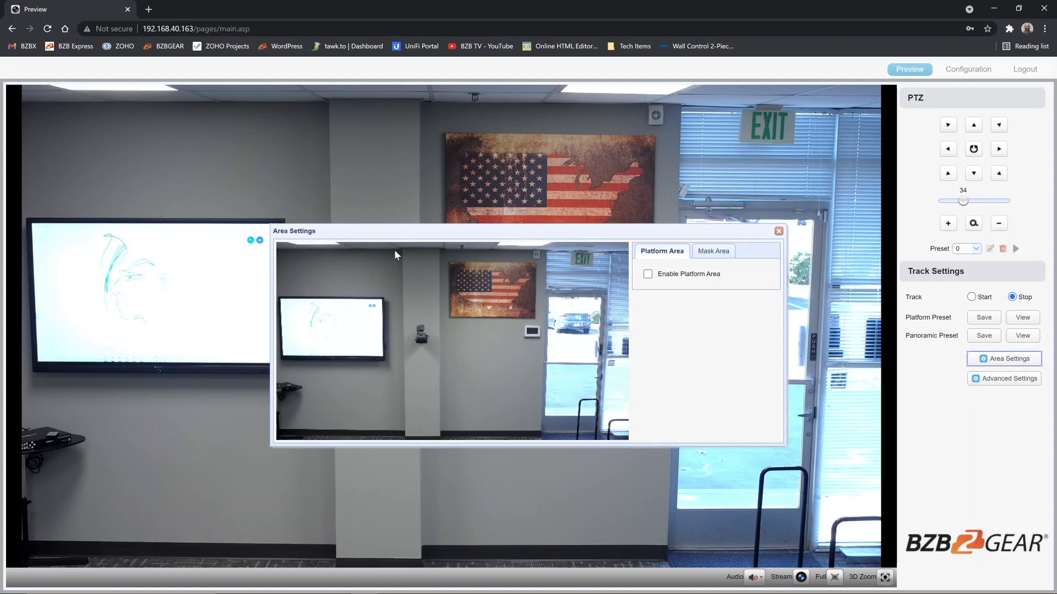
pyautogui.moveTo(399, 331)
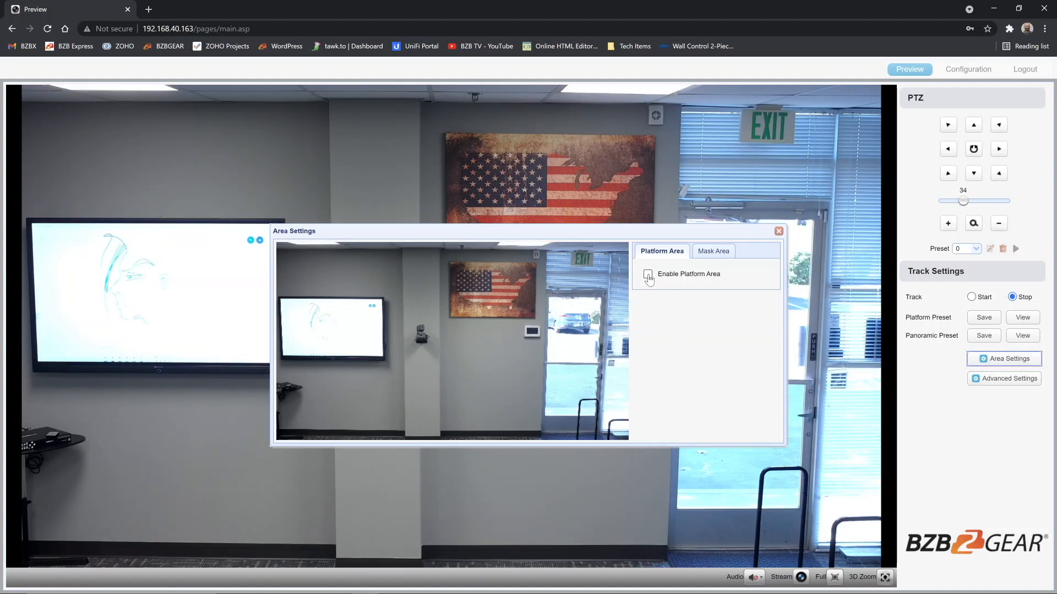
# Enable the platform area and draw its rectangle over the lower room from the display toward the door.
pyautogui.click(648, 276)
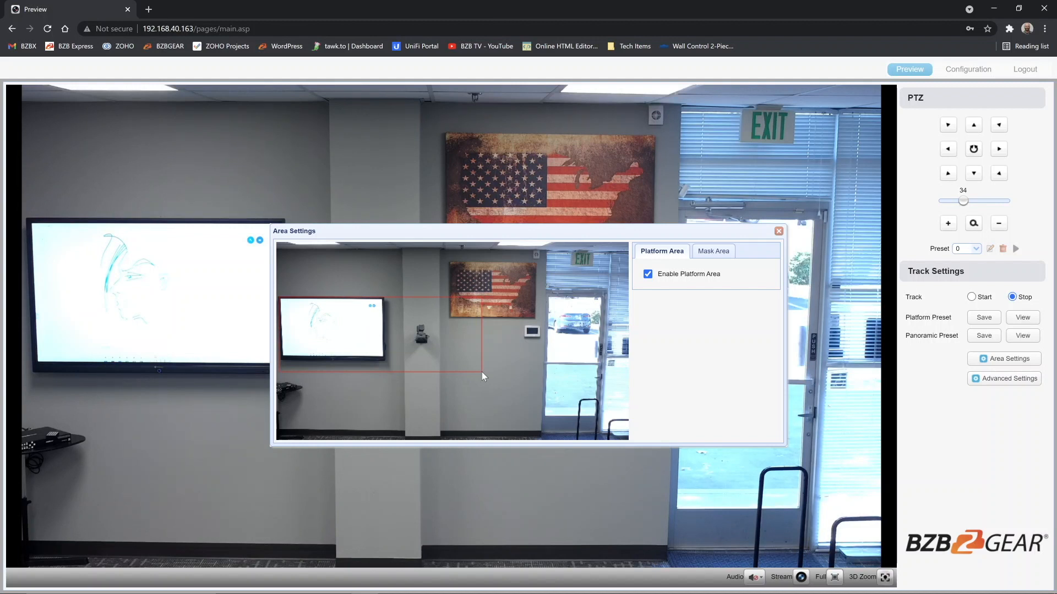
pyautogui.moveTo(482, 376); pyautogui.dragTo(506, 387)
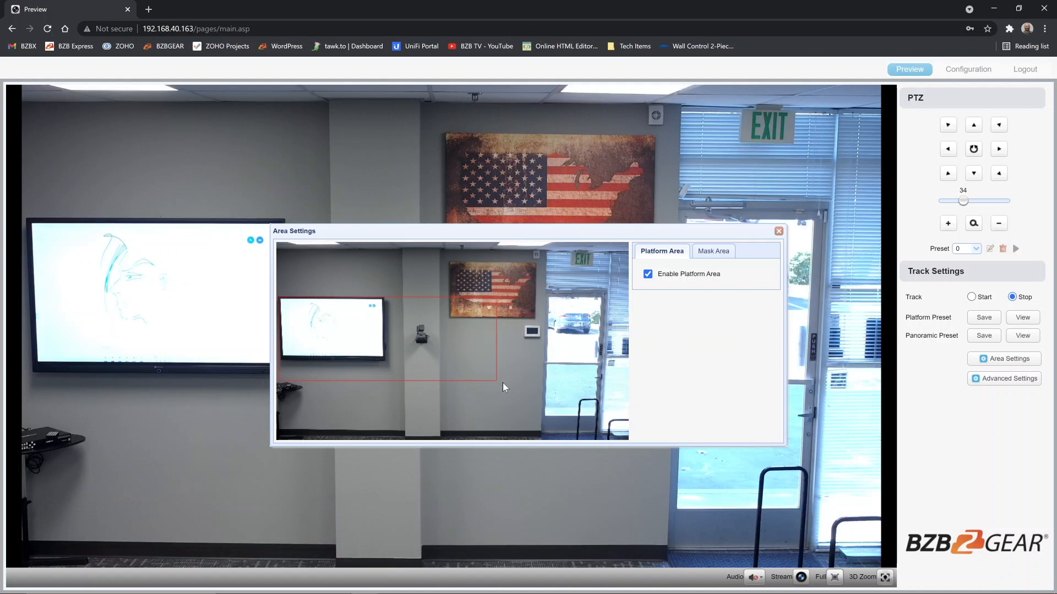
pyautogui.moveTo(506, 388); pyautogui.dragTo(619, 423)
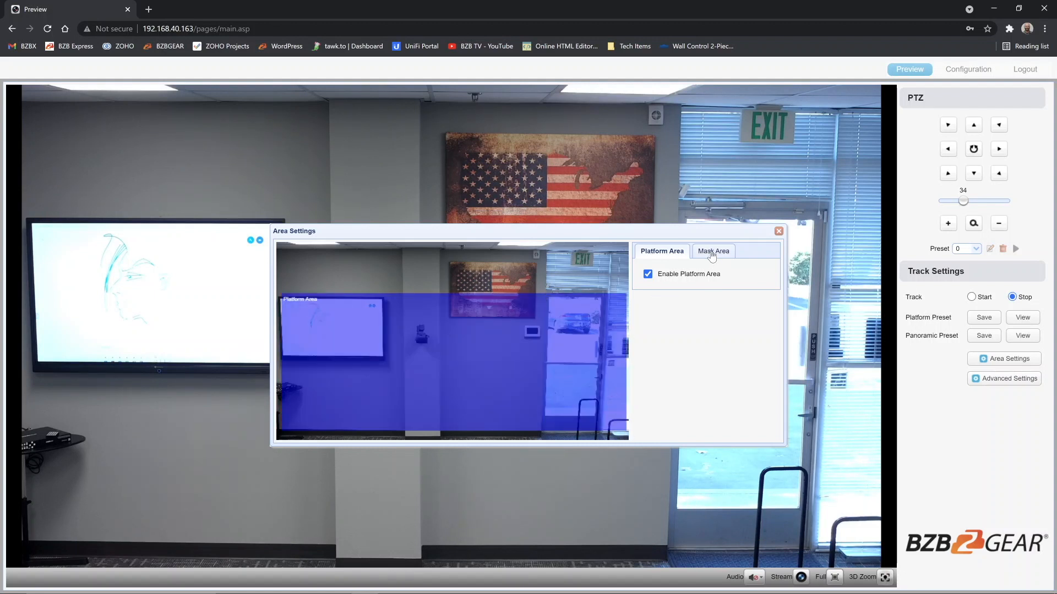
# Enable Mask Areas 1 and 2, drawing one over the wall display and a second beside it.
pyautogui.click(712, 251)
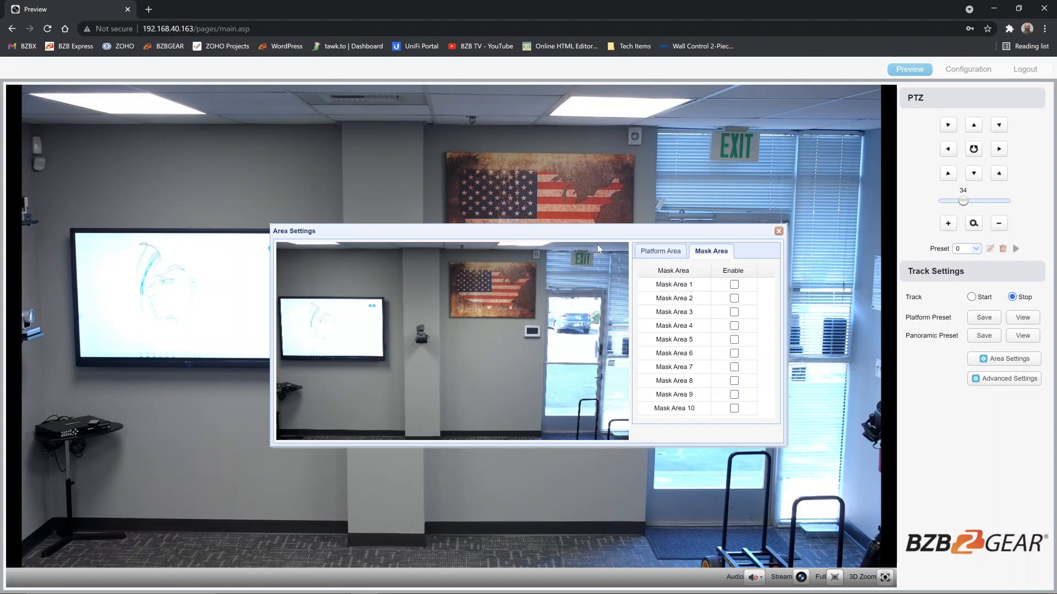
pyautogui.click(735, 284)
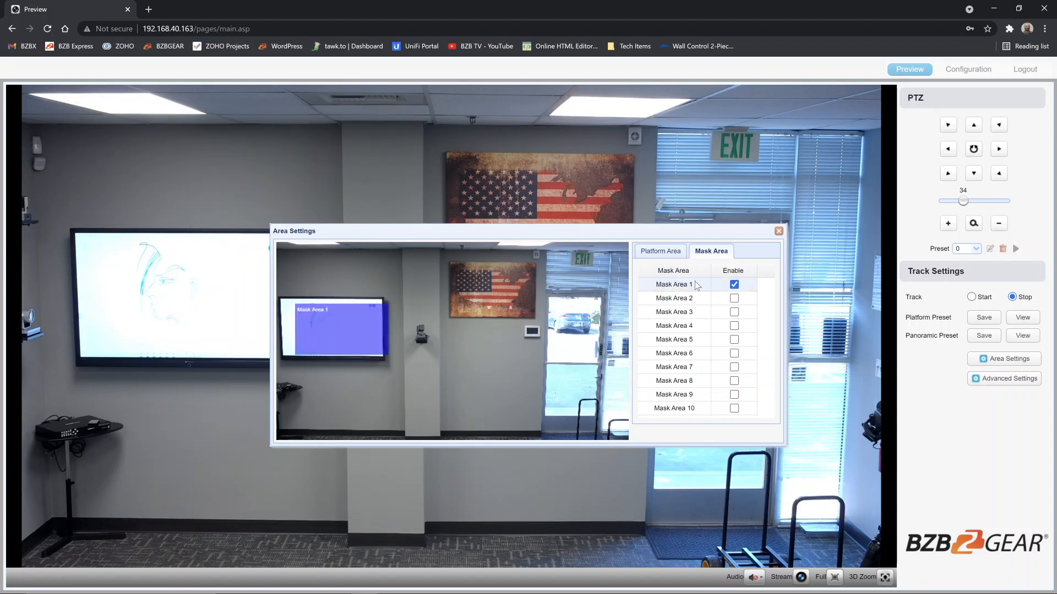
pyautogui.click(672, 284)
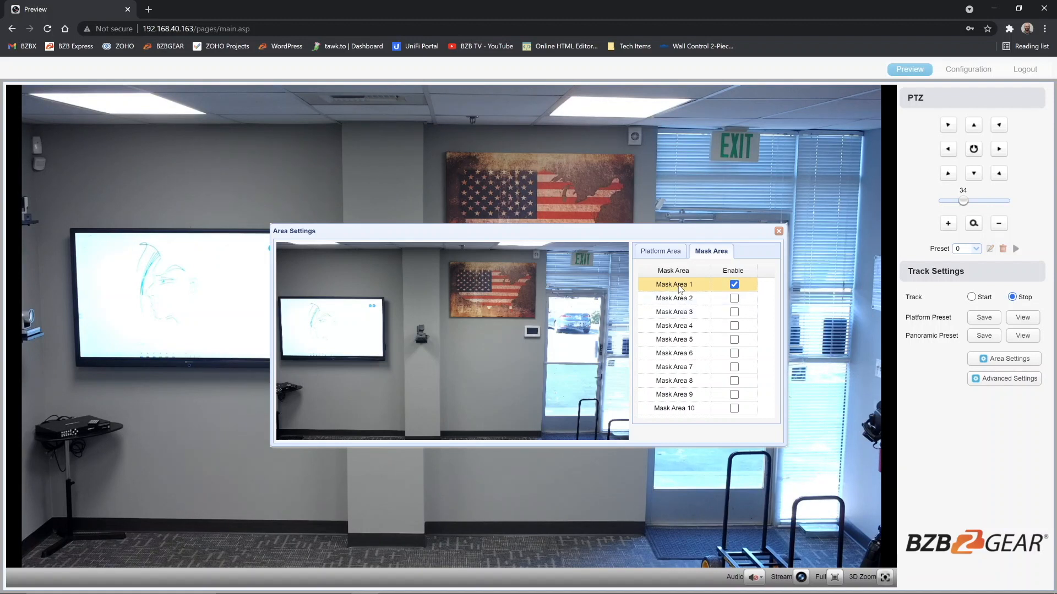
pyautogui.moveTo(283, 305)
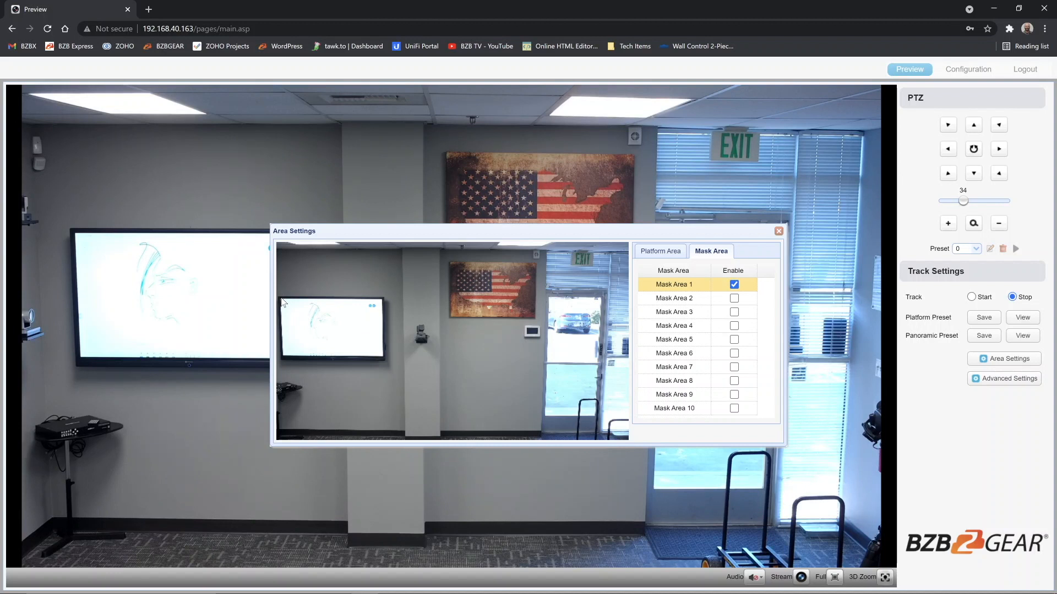
pyautogui.moveTo(281, 302); pyautogui.dragTo(386, 361)
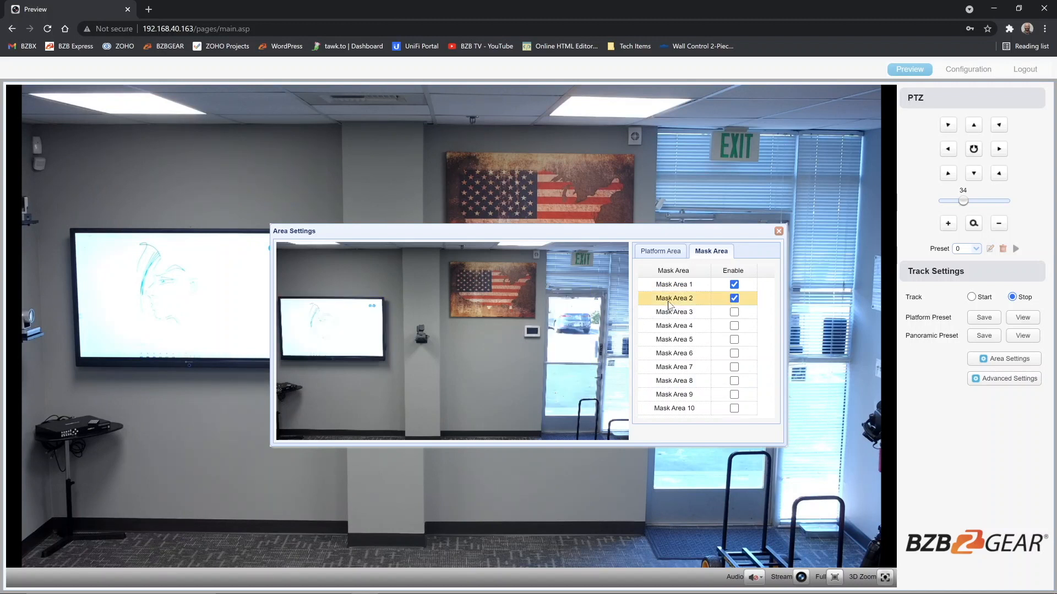
pyautogui.moveTo(552, 299); pyautogui.dragTo(585, 370)
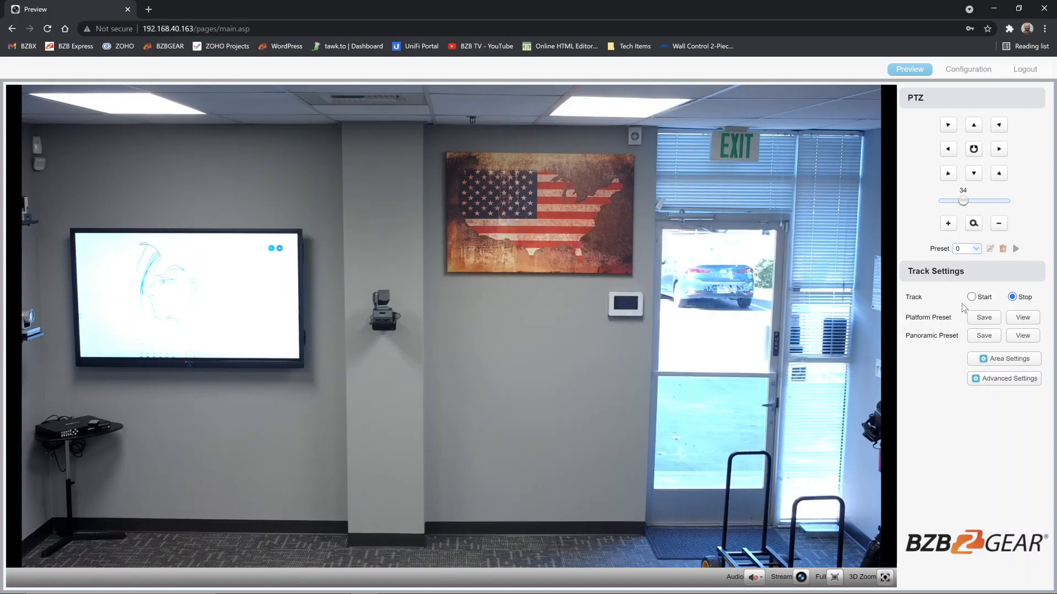
# Set Track to Start so the camera begins following the presenter.
pyautogui.click(972, 296)
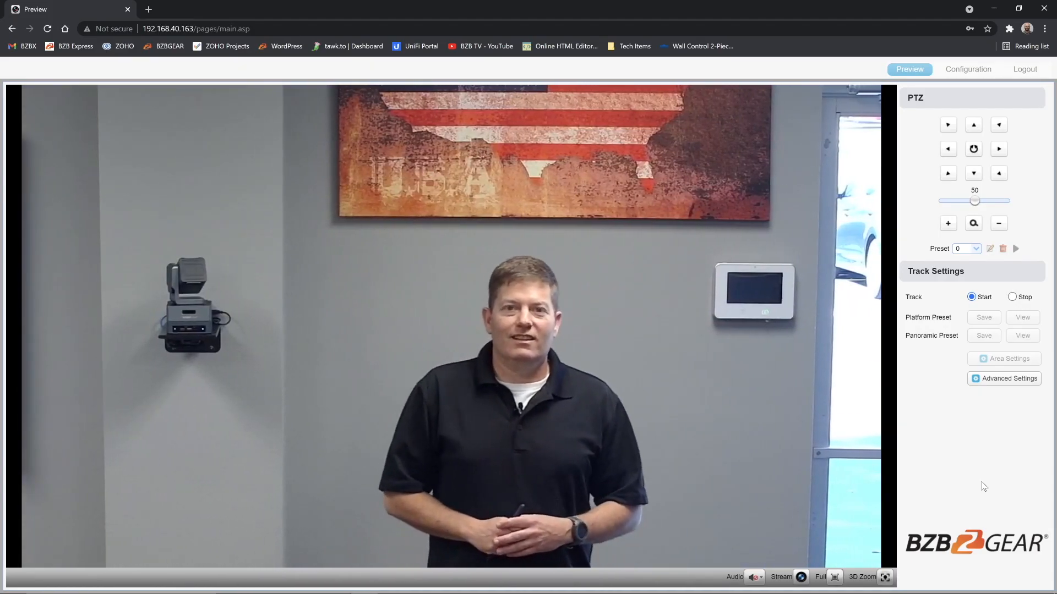